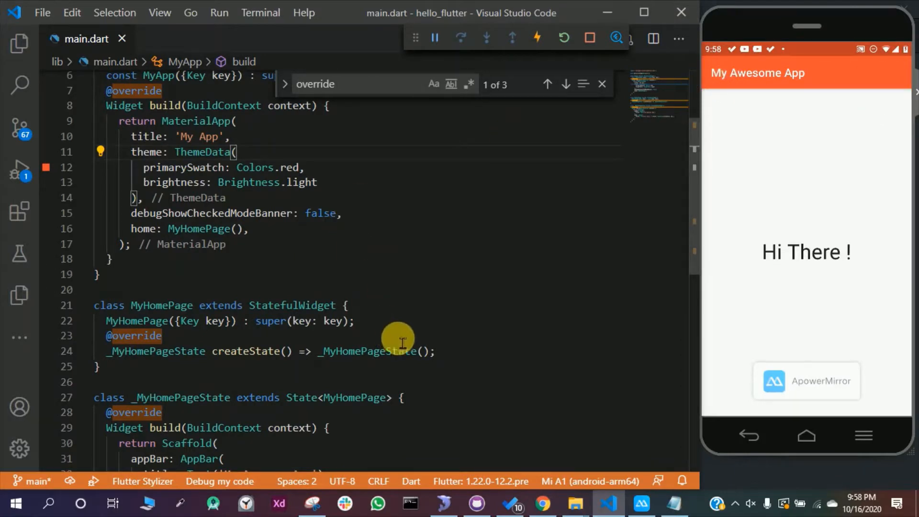
mouse_move(285, 378)
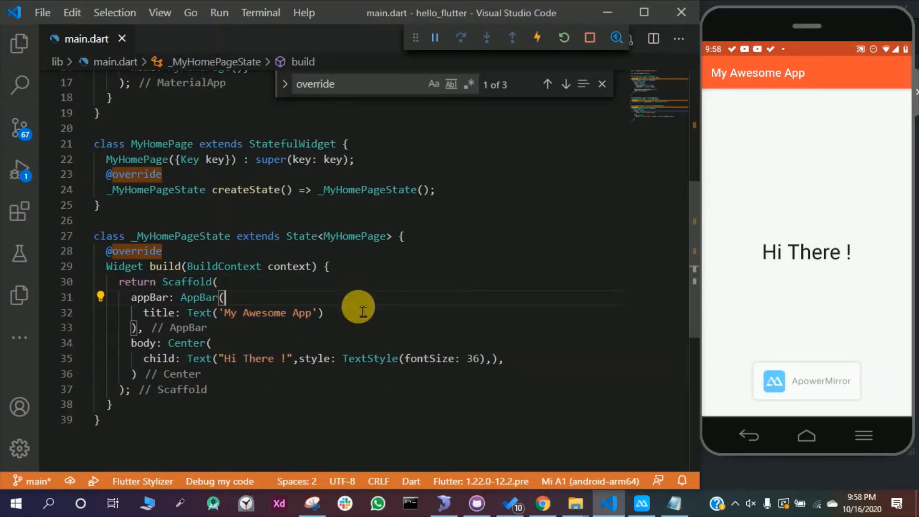
Add an AppBar actions list holding an IconButton with the Icons.settings gear icon.
text(a)
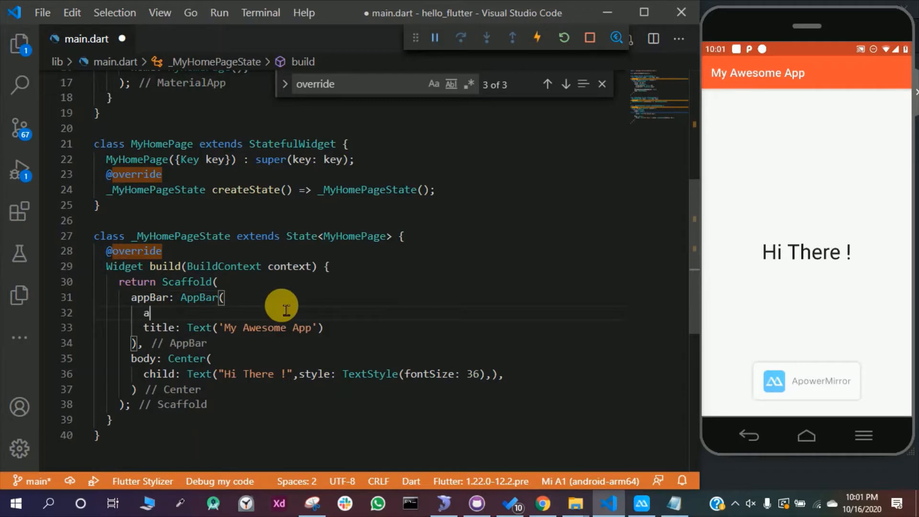
text(ctions: [],)
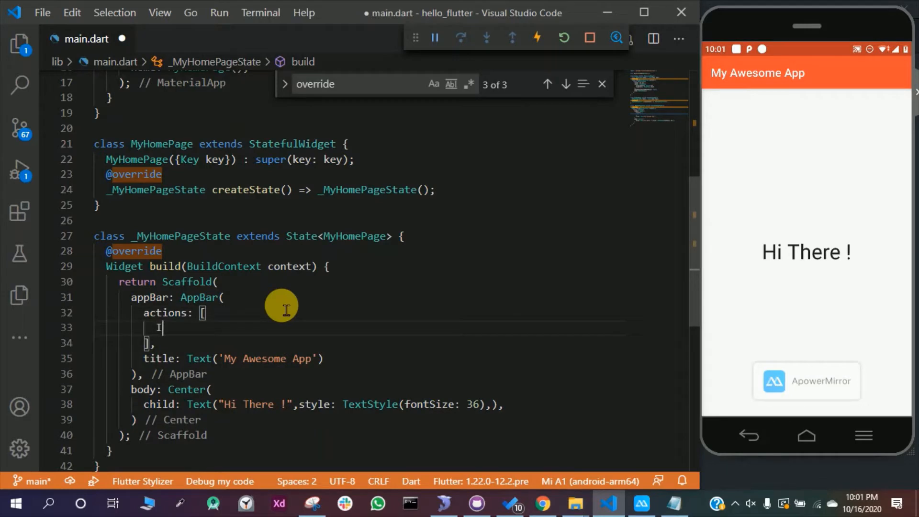
text(conButton)
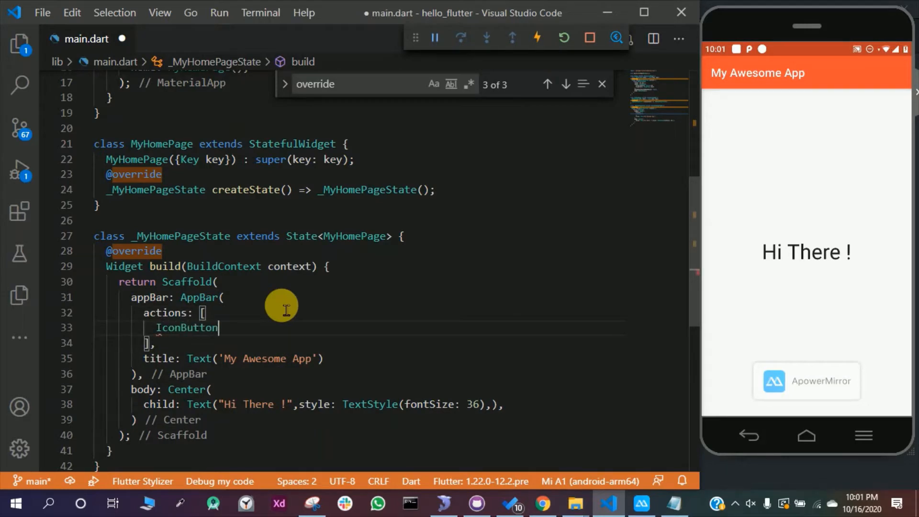
text(()
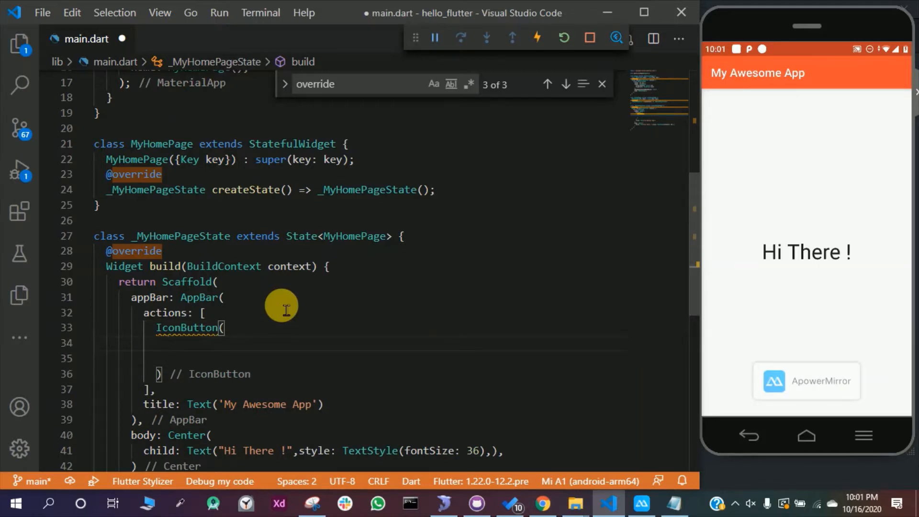
text(icon: Icon(),)
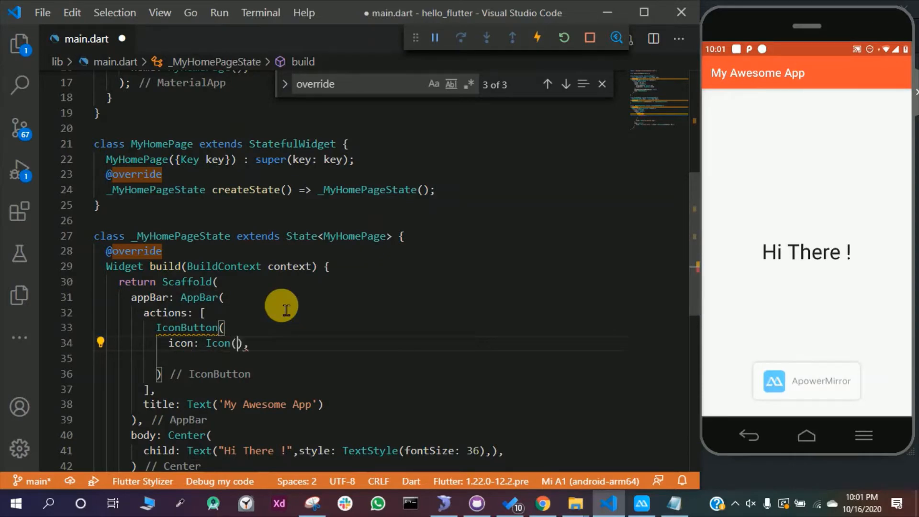
text(Icons.)
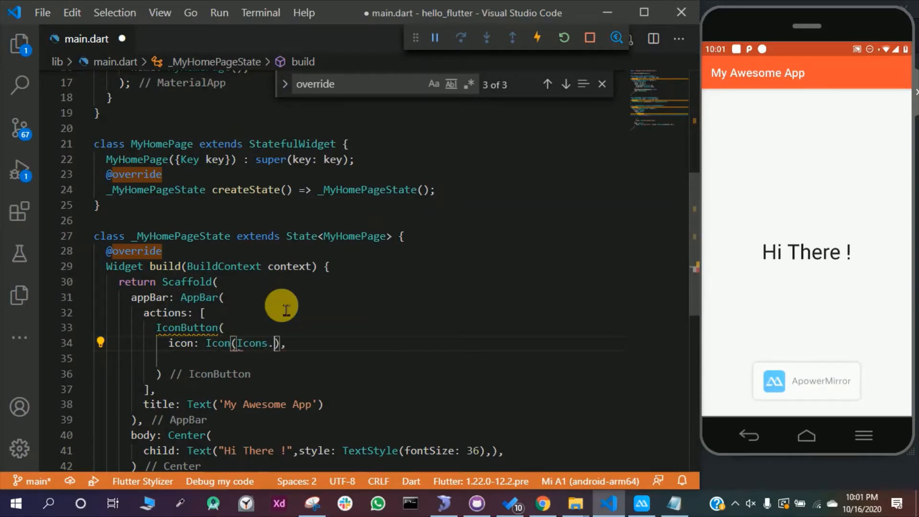
text(settings)
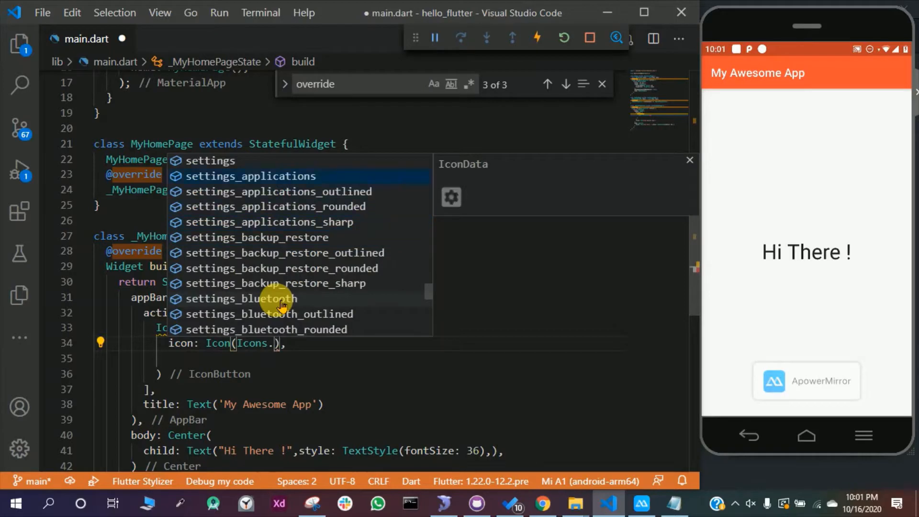
key(Down)
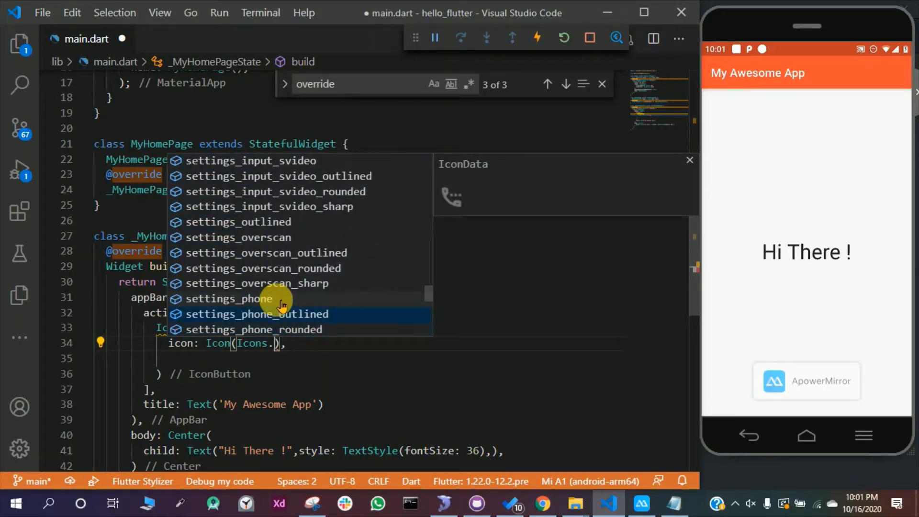
text(settins)
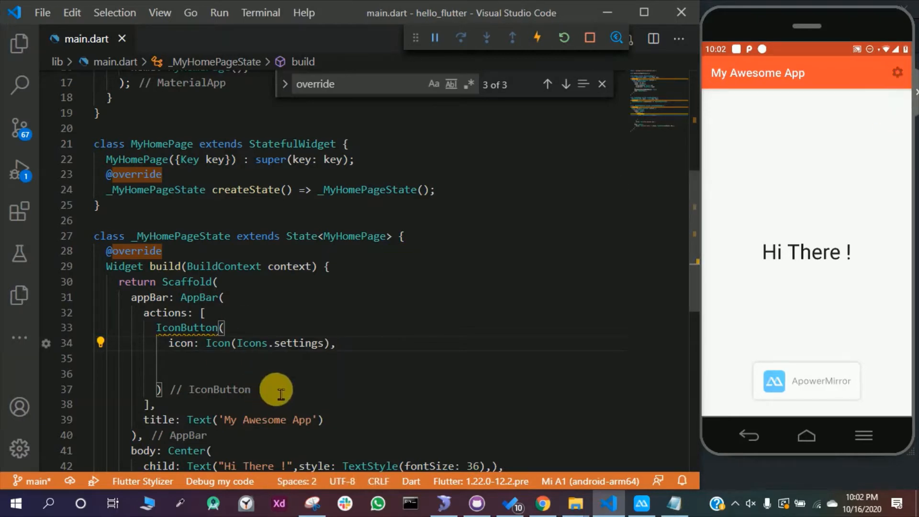
Give the settings button tooltip 'Open Setting' and an onPressed printing "Open Settings Page".
text(tooltip: 'Open Setting',)
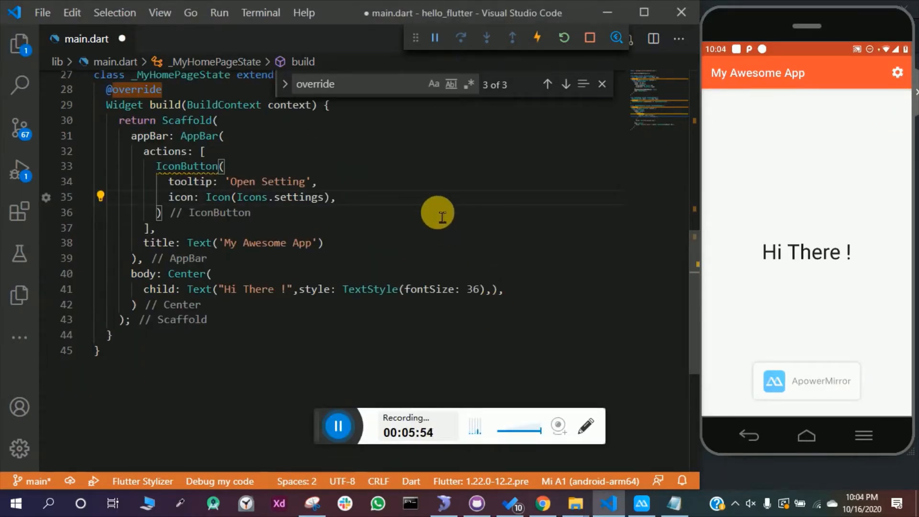
key(Enter)
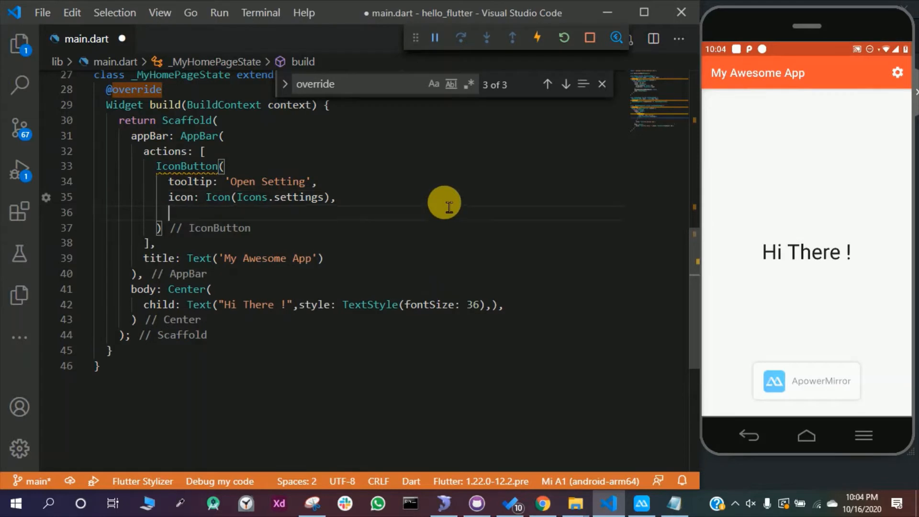
text(onPressed: (){)
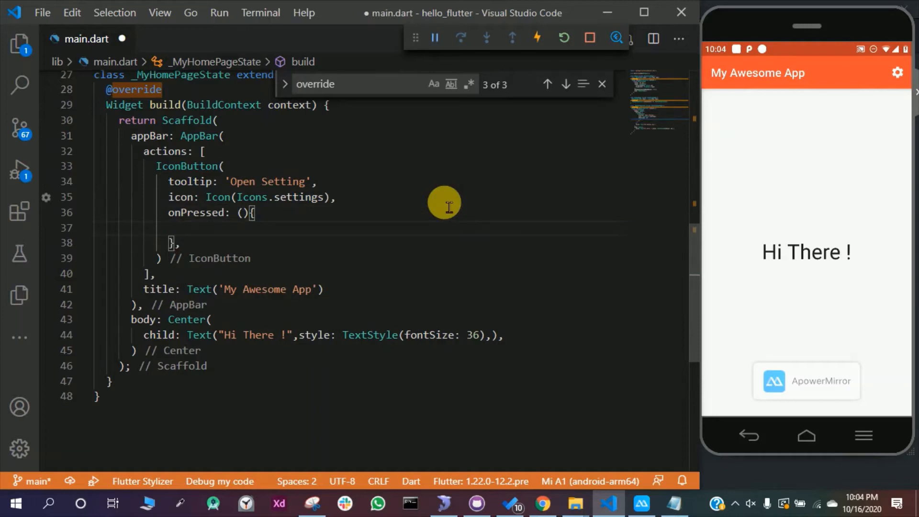
text(p)
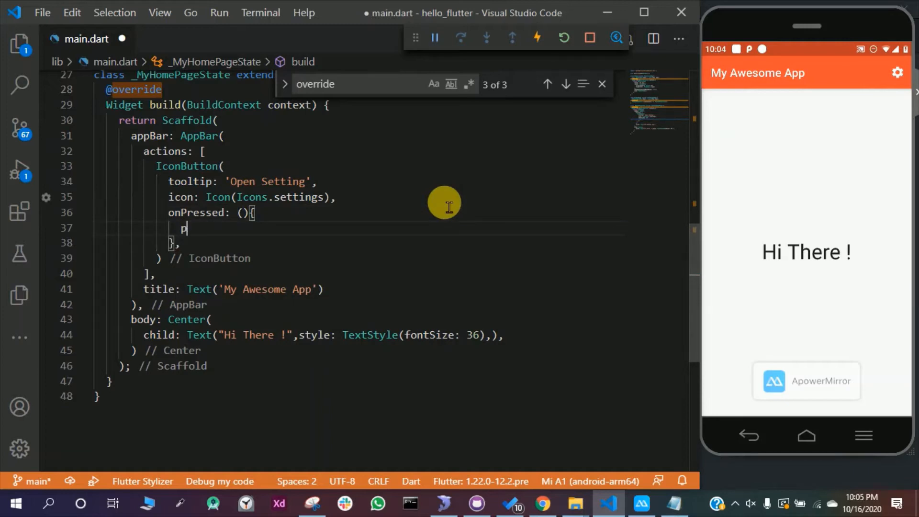
text(rint(""))
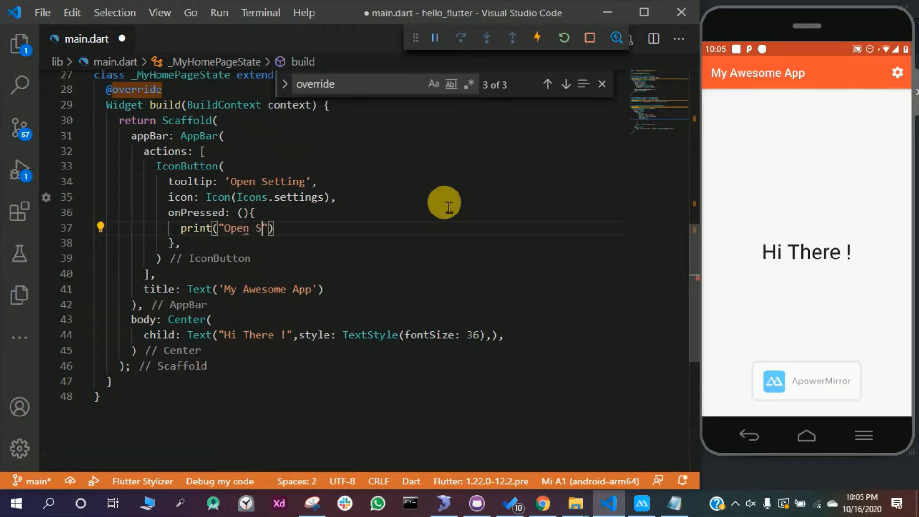
text(ettings_PAge)
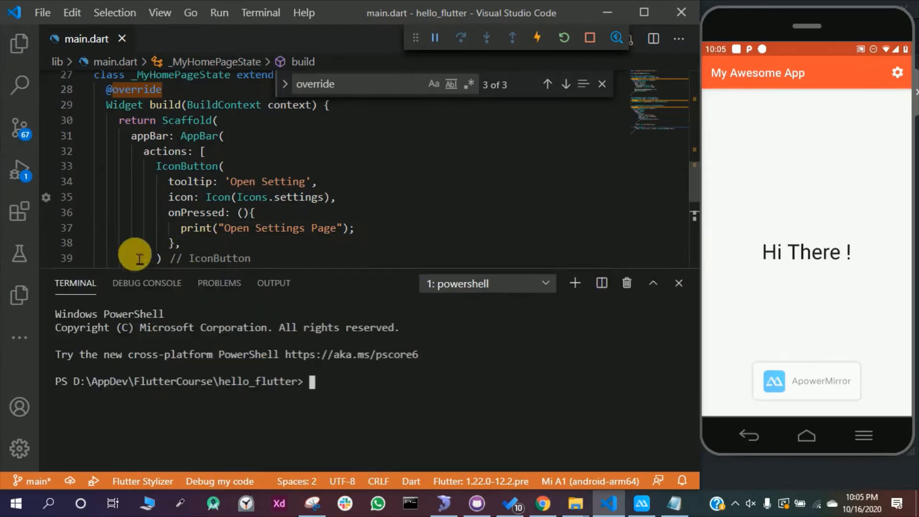
Tap the app's gear and confirm "Open Settings Page" appears in the Debug Console.
click(147, 282)
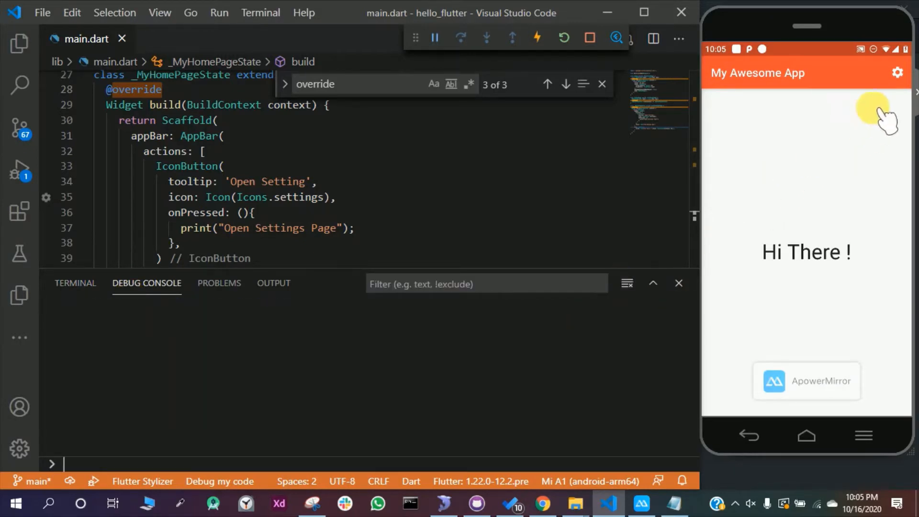
click(896, 73)
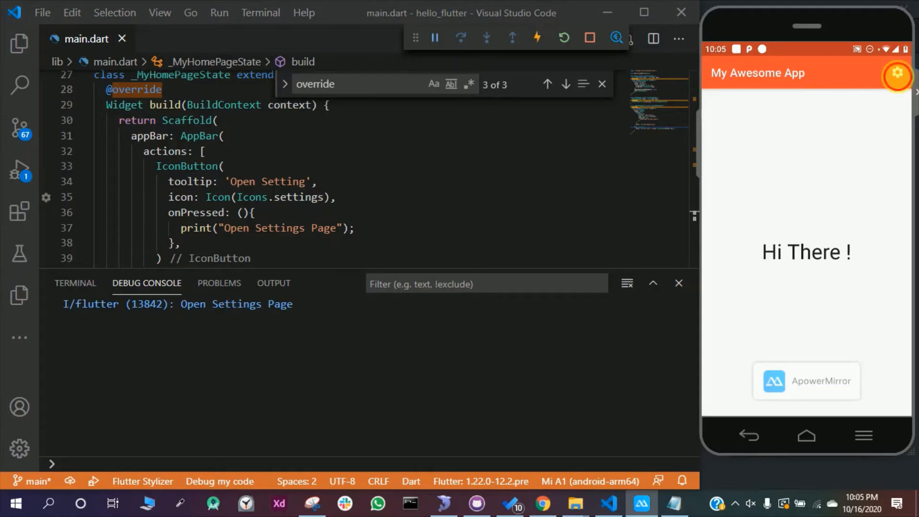
click(896, 73)
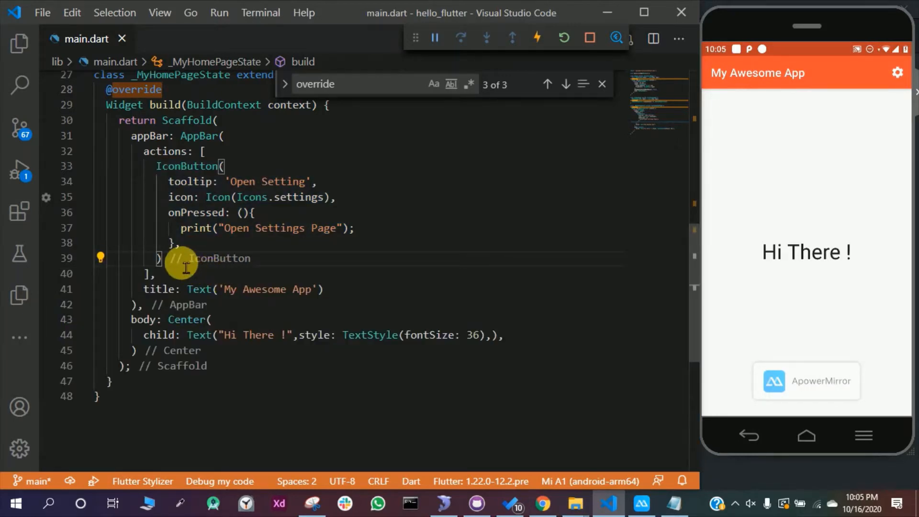
Duplicate the settings button as a 'Profile' button using Icons.supervised_user_circle, then save.
drag(157, 166, 162, 258)
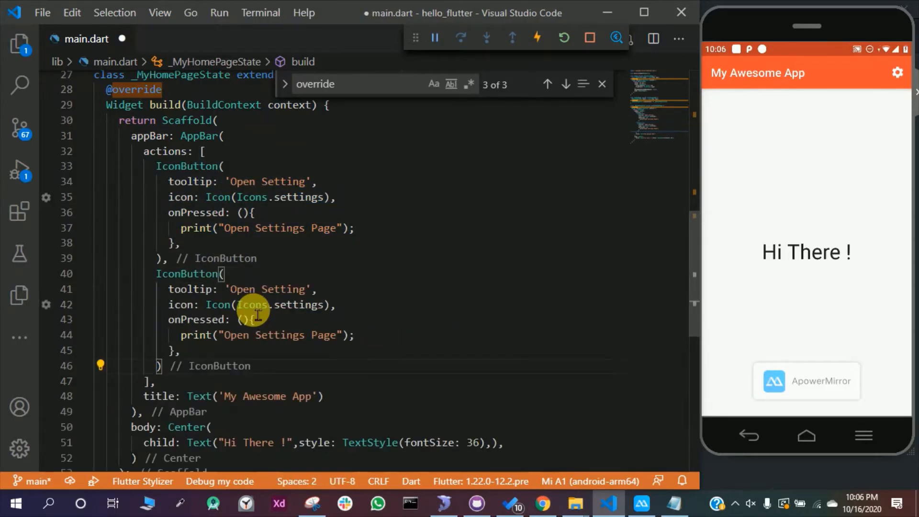
double_click(266, 289)
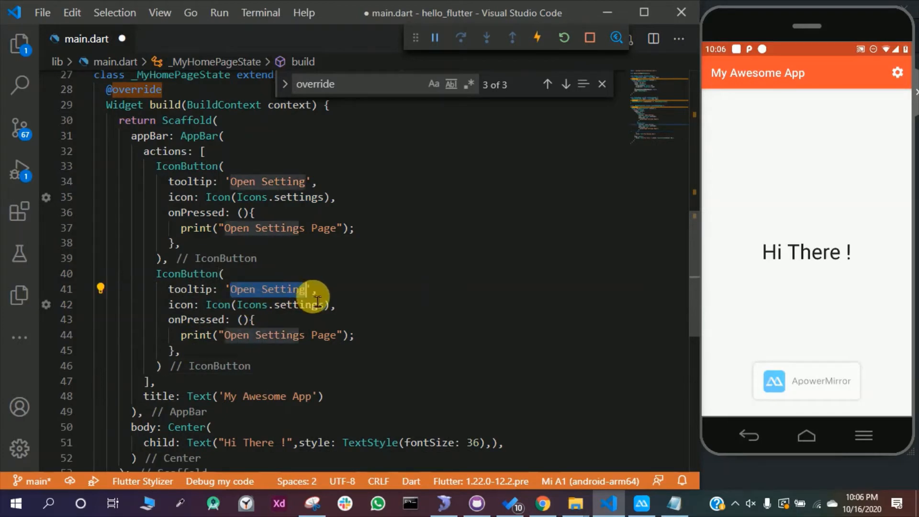
text(Profil)
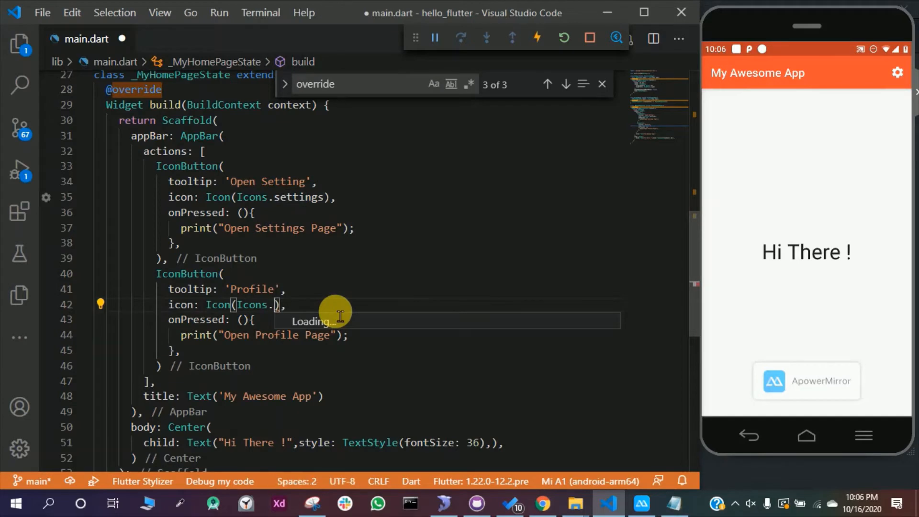
text(user)
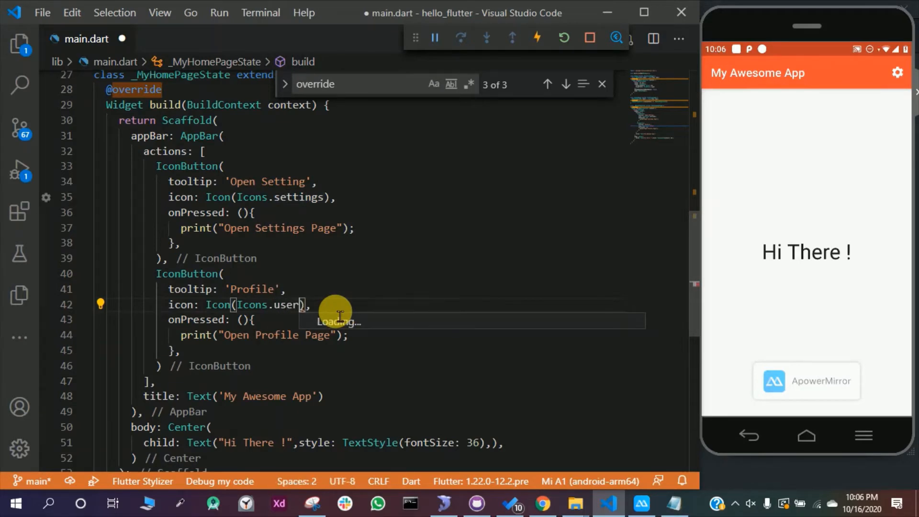
text(supervised_user_circle)
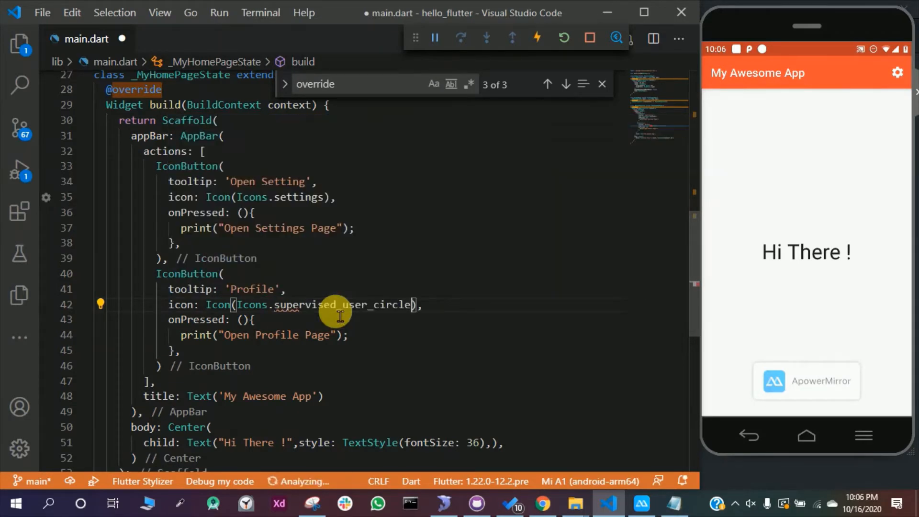
key(ctrl+s)
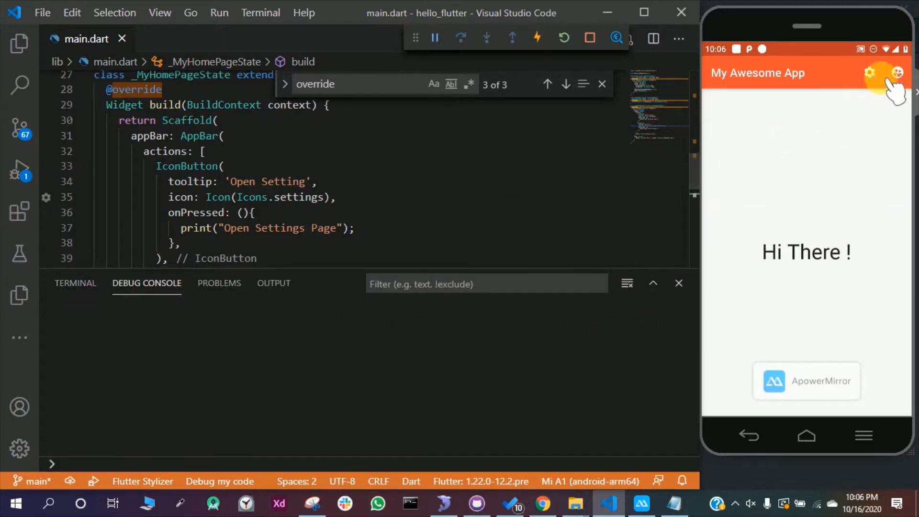
Tap the profile and settings icons in the running app to check their logs.
click(897, 73)
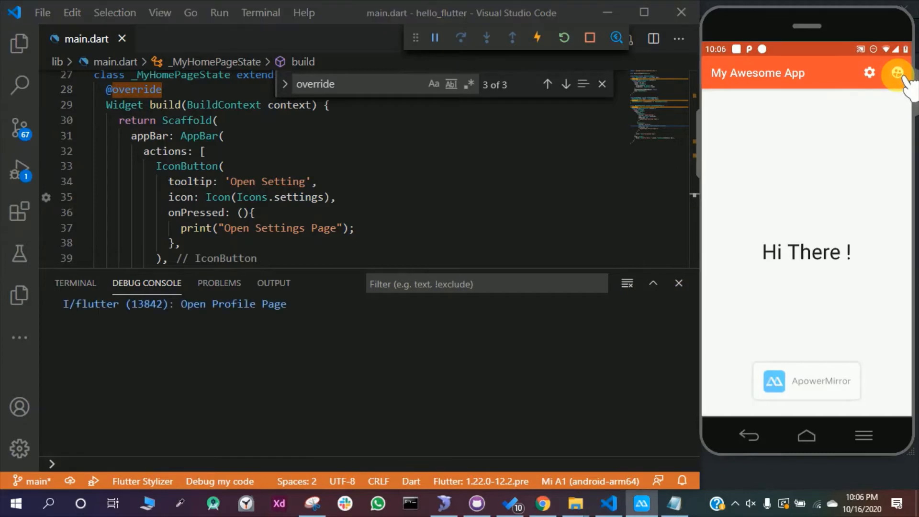
mouse_move(869, 73)
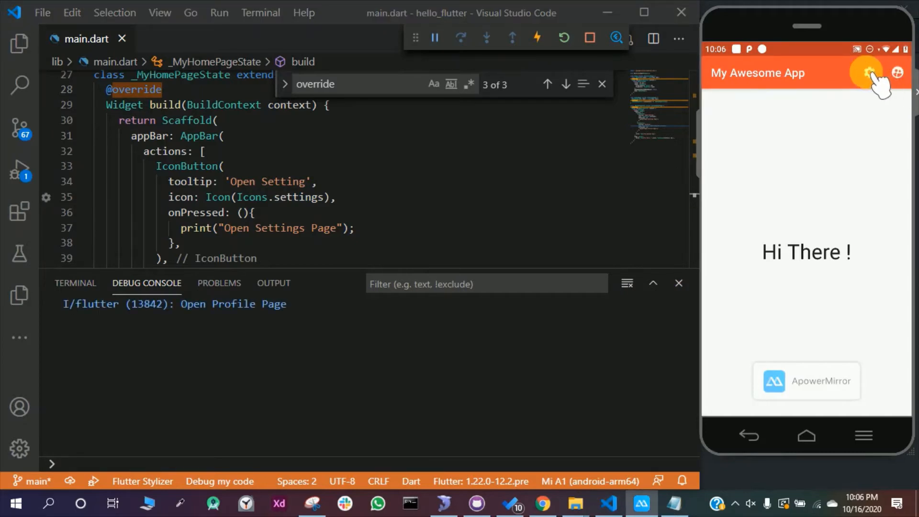
click(869, 73)
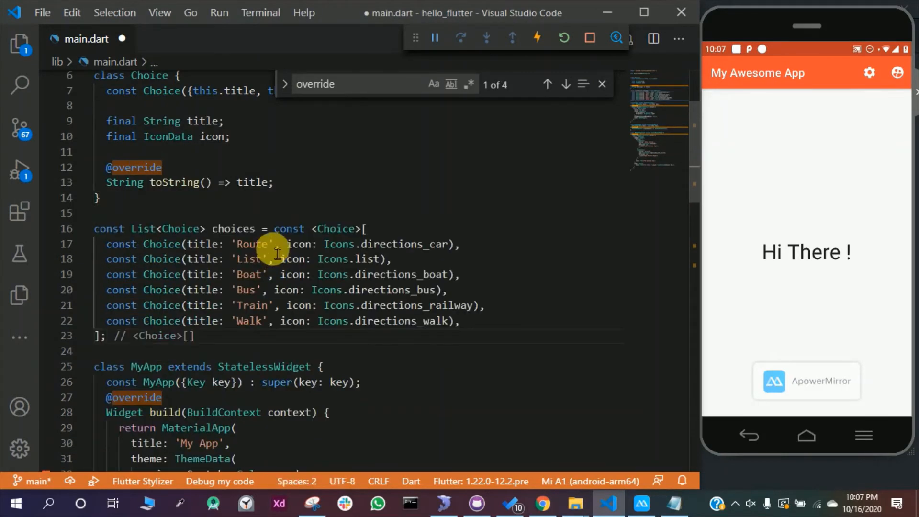
Add a PopupMenuButton listing choices.skip(2) and open its Boat, Bus, Train, Walk menu.
drag(273, 243, 486, 306)
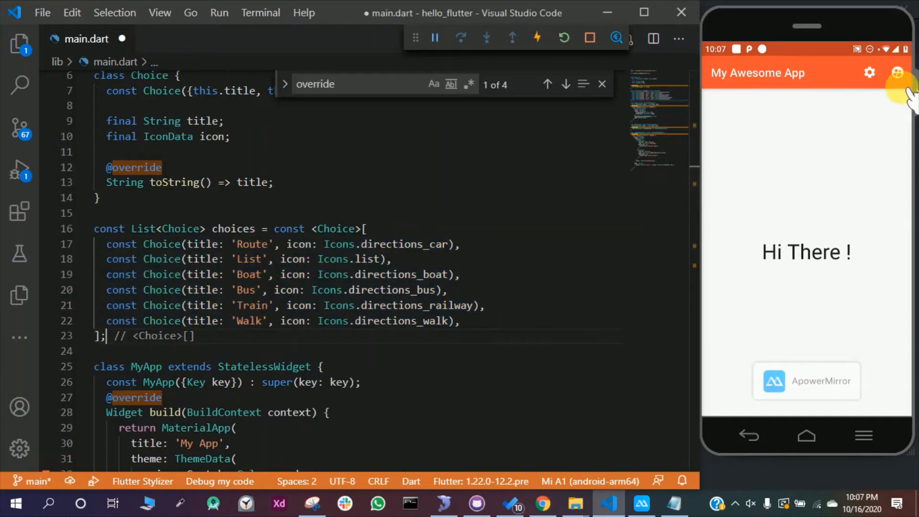
scroll(down, 3)
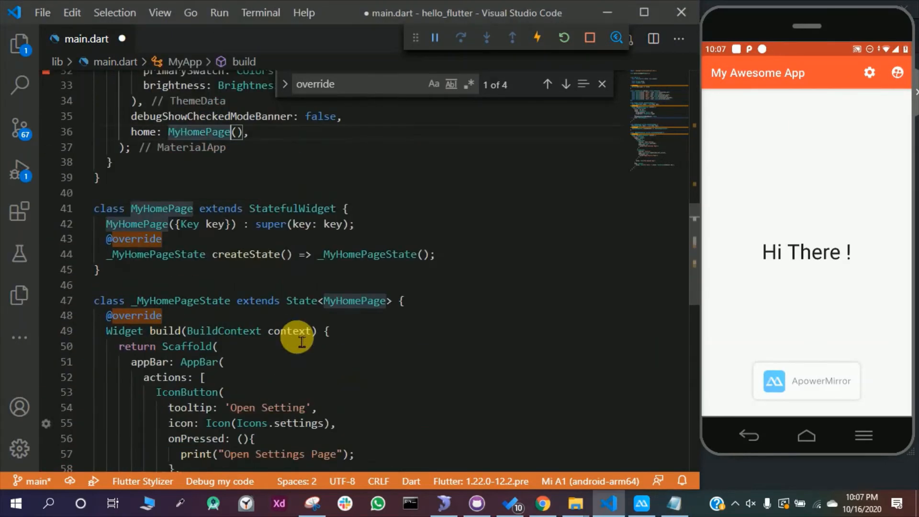
scroll(down, 3)
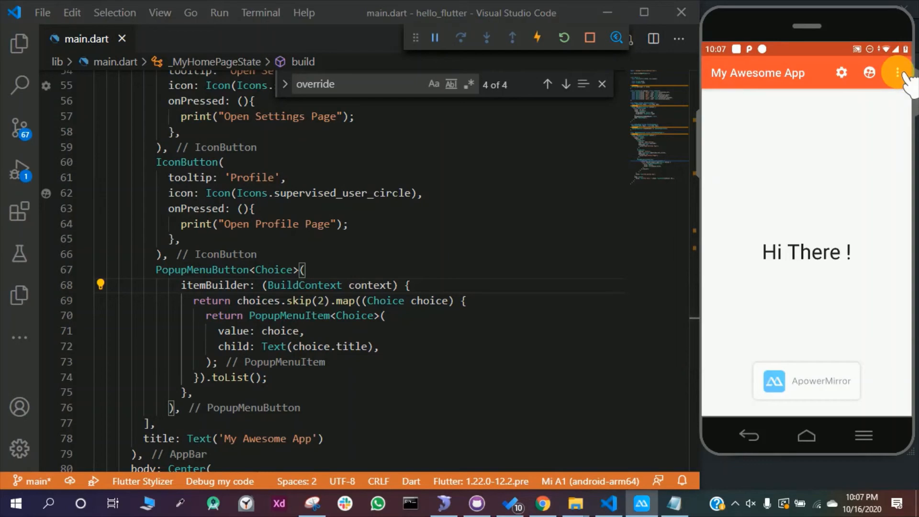
click(901, 73)
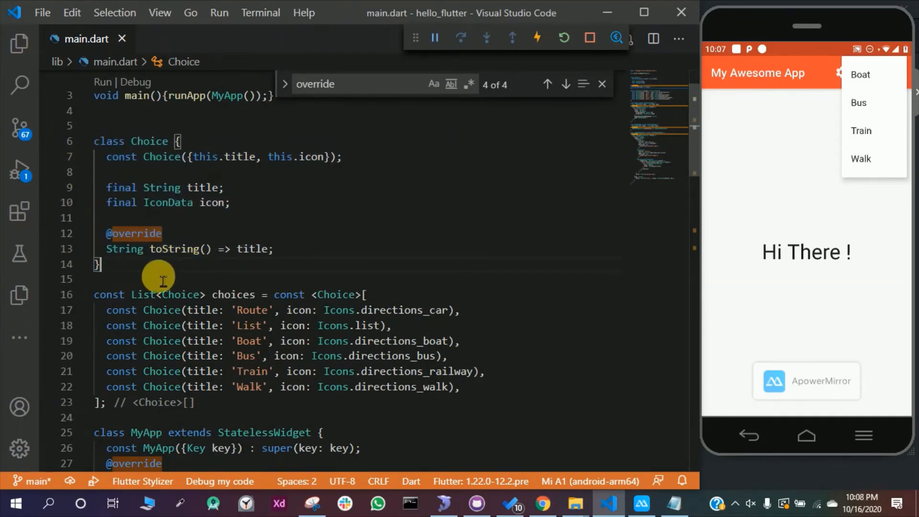
scroll(down, 3)
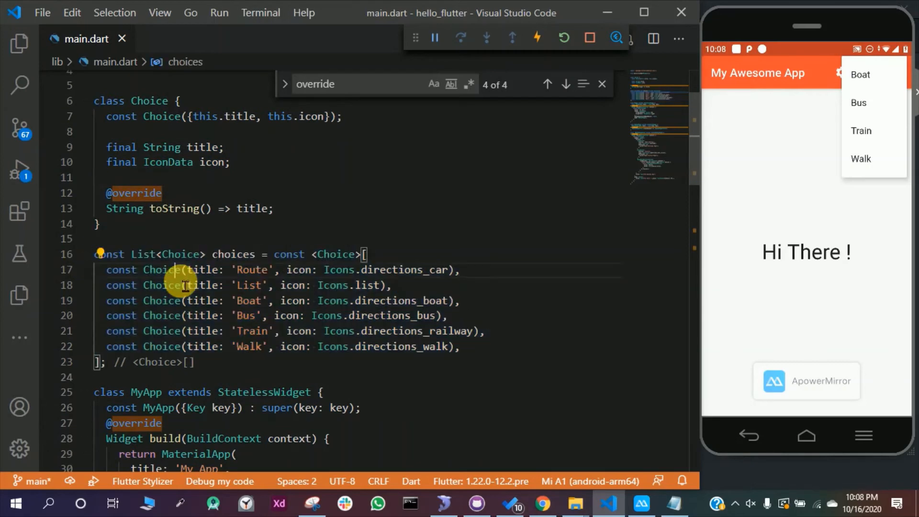
scroll(down, 3)
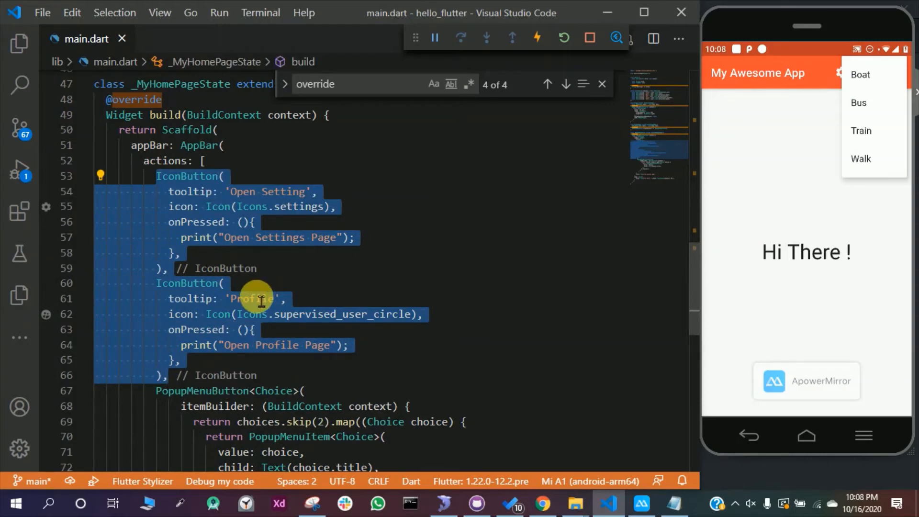
Comment out both IconButtons, remove .skip(2), save, and open the full choices menu.
key(ctrl+/)
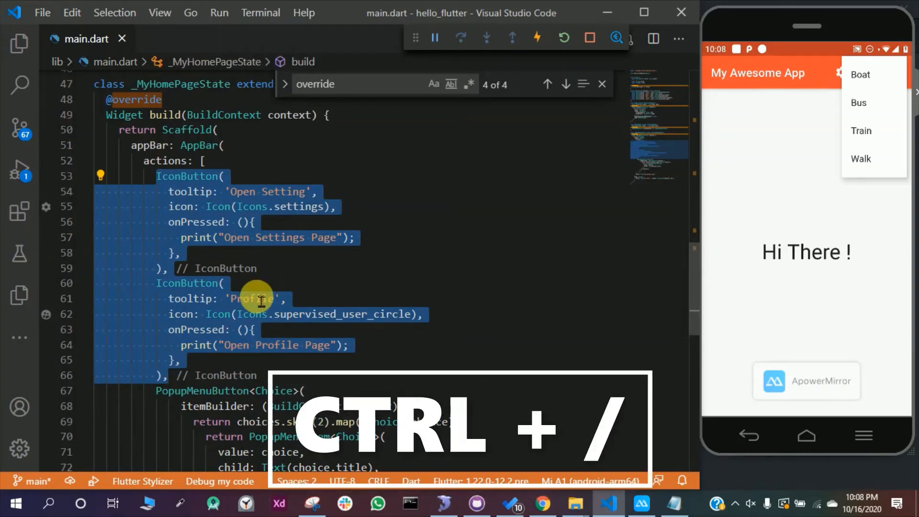
key(ctrl+/)
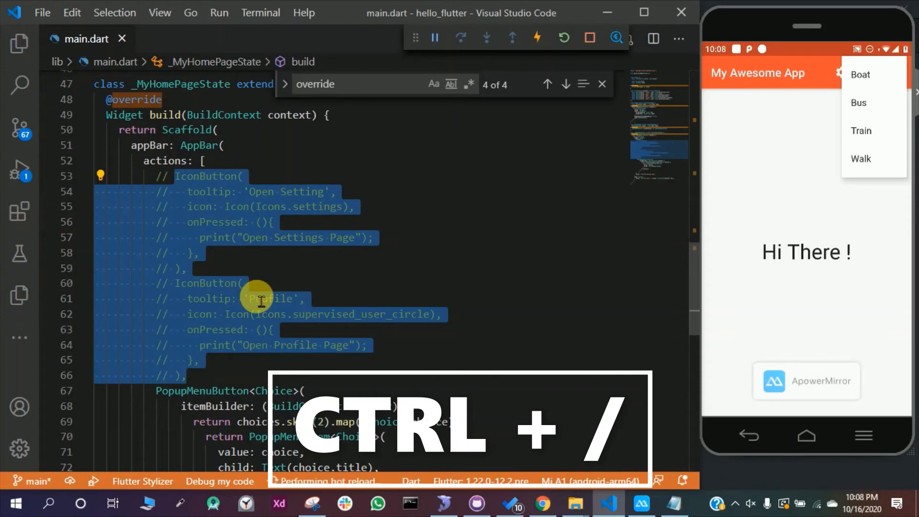
key(ctrl+/)
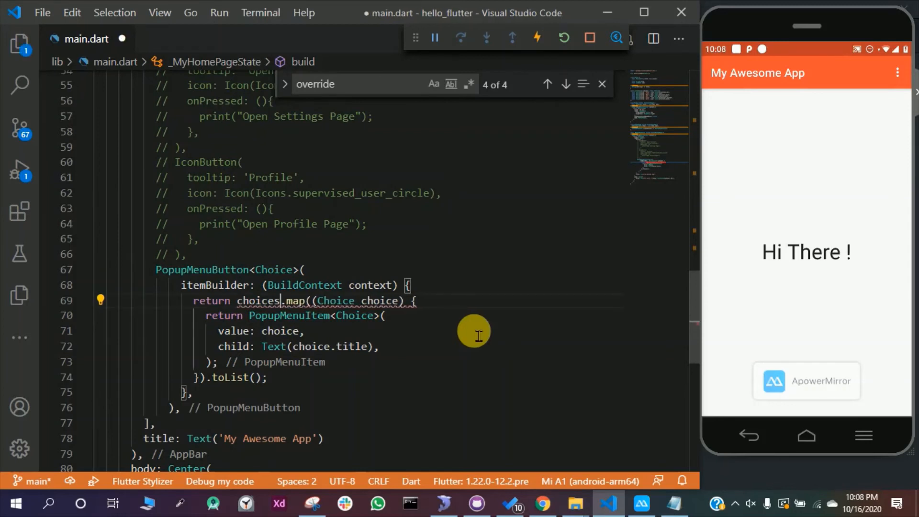
key(ctrl+s)
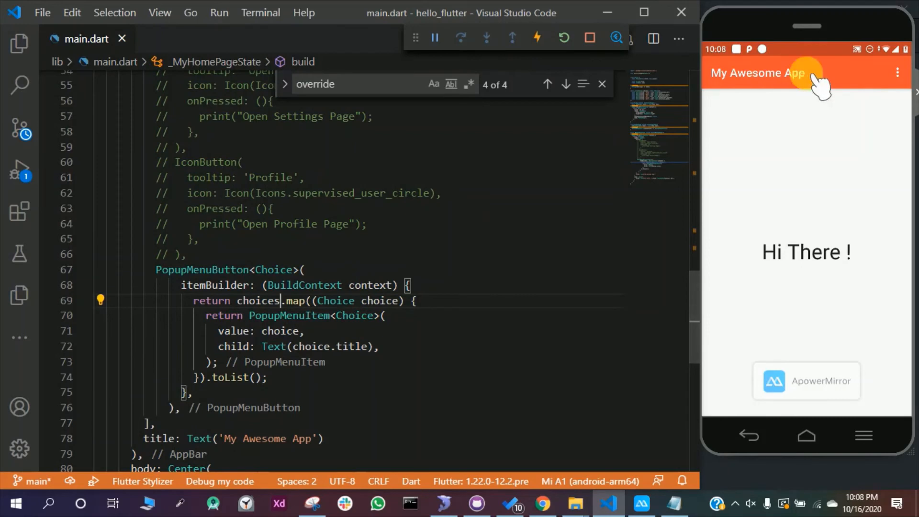
click(897, 73)
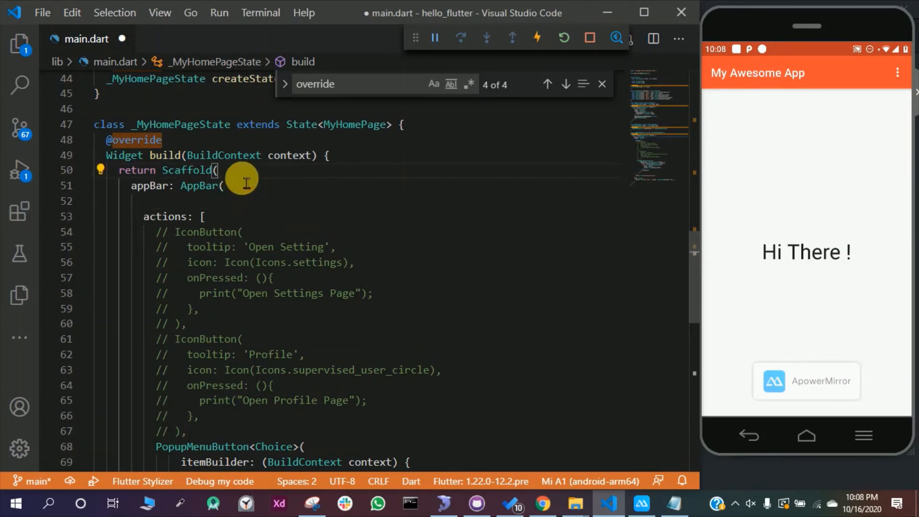
Add drawer: Drawer() to the Scaffold, save, and put a '// Drawer' comment inside.
text(drawer: Drawer(),)
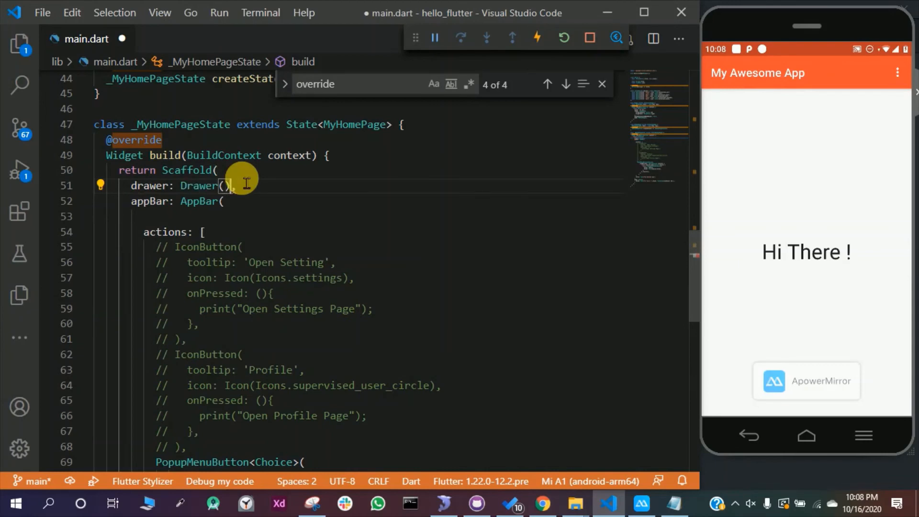
key(ctrl+s)
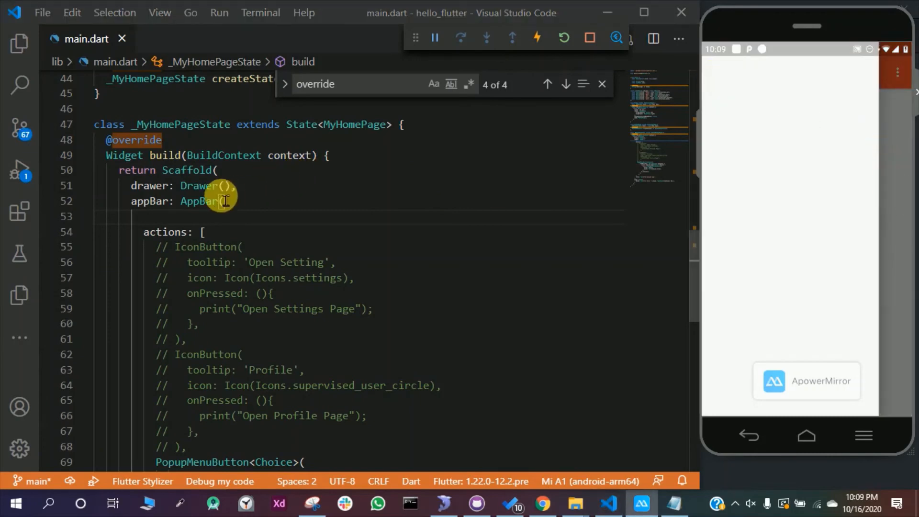
key(Enter)
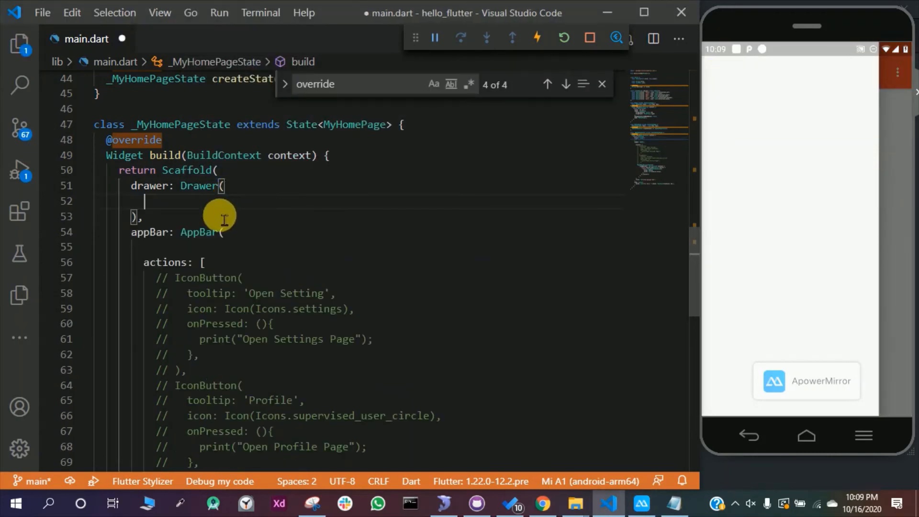
text(// Drawer)
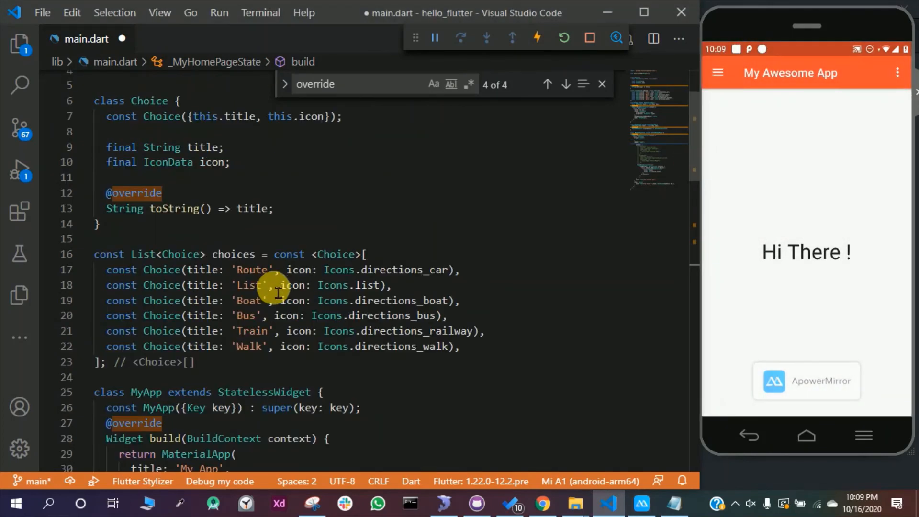
scroll(down, 3)
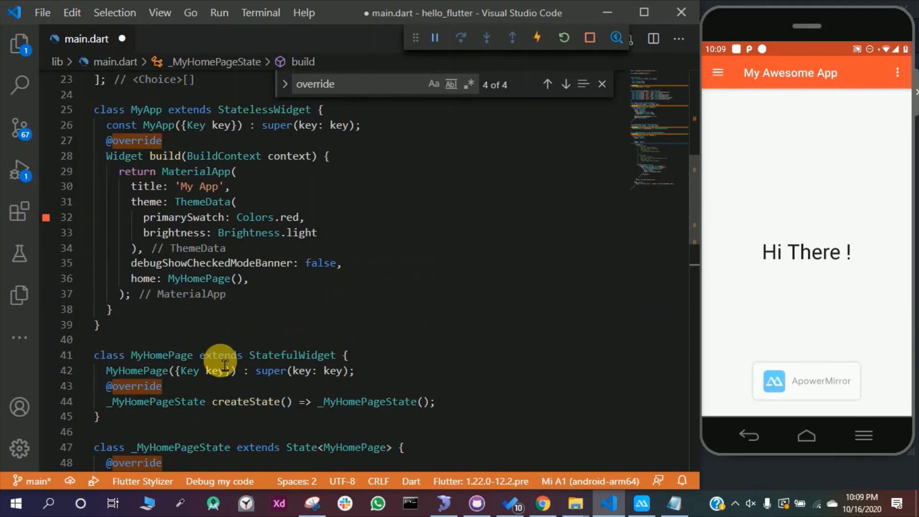
scroll(down, 3)
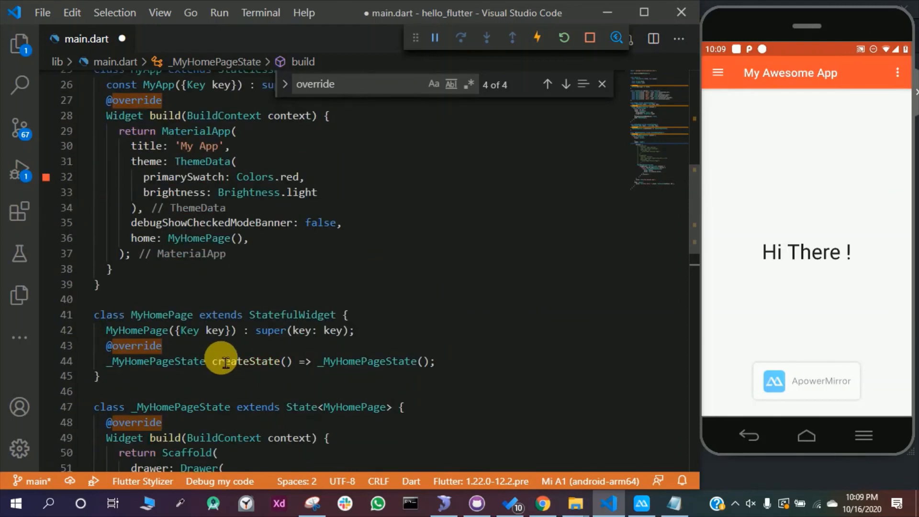
mouse_move(264, 342)
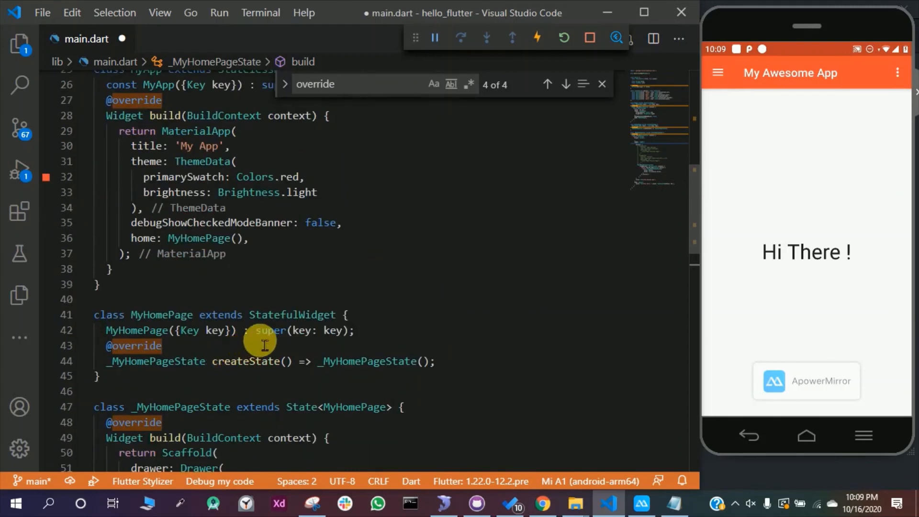